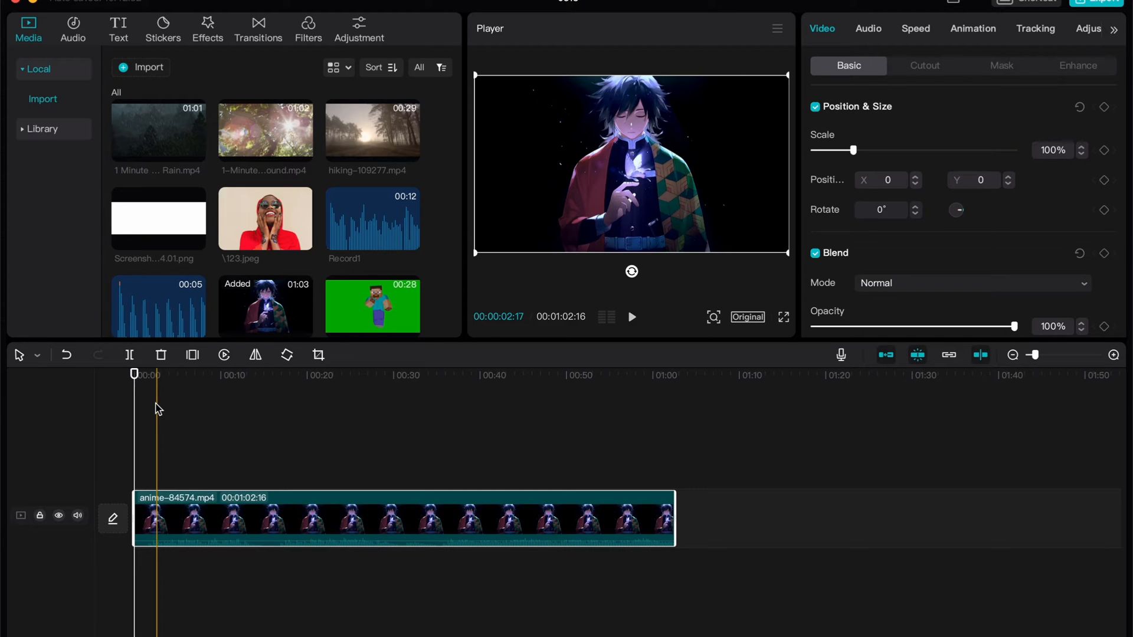
# Move the playhead to the clip start, then jump to about 45 seconds in.
pyautogui.click(282, 375)
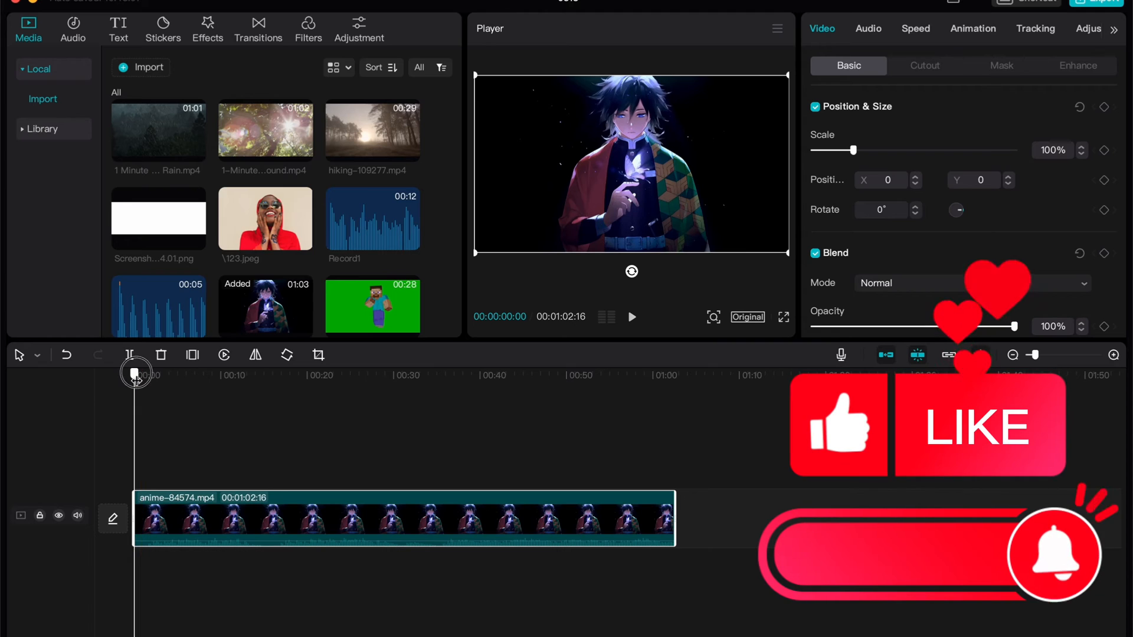
pyautogui.click(630, 316)
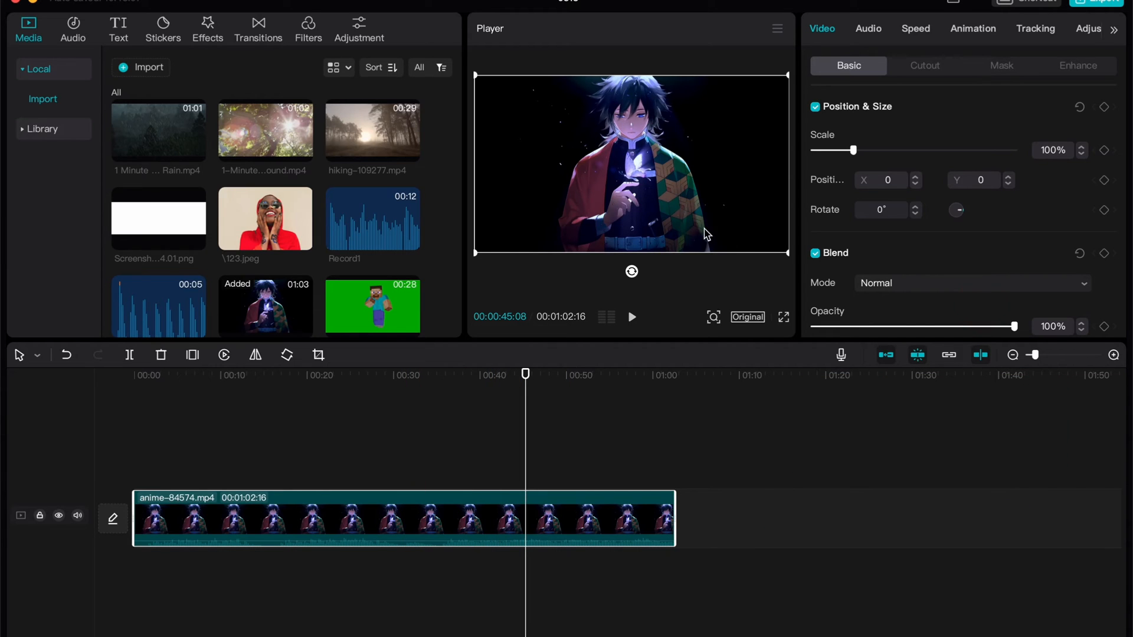
pyautogui.moveTo(677, 334)
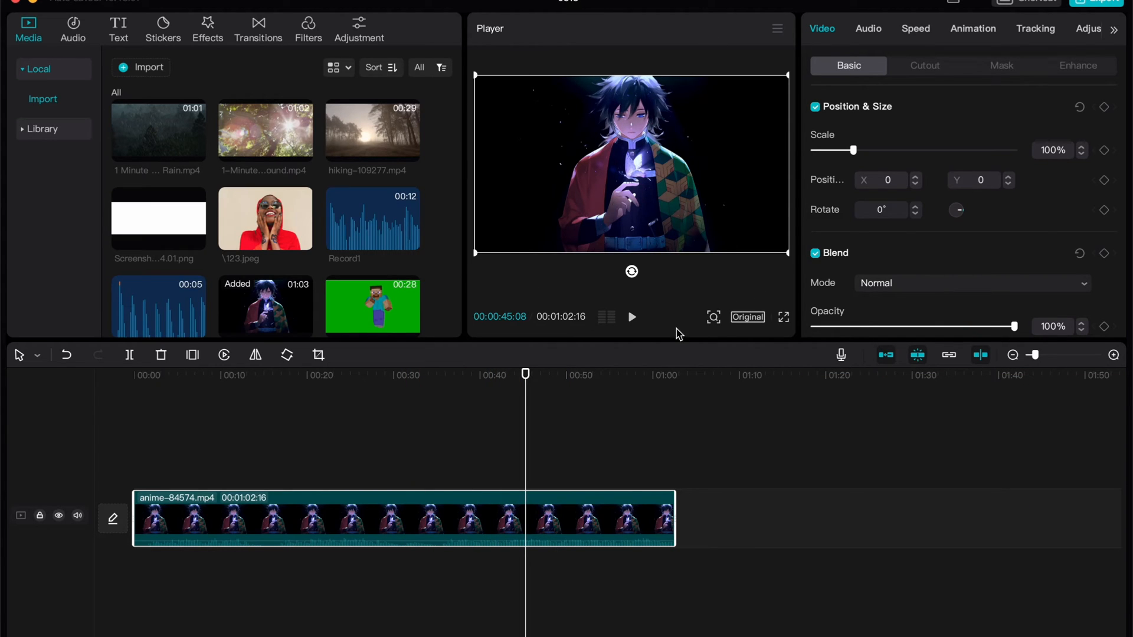
pyautogui.moveTo(724, 228)
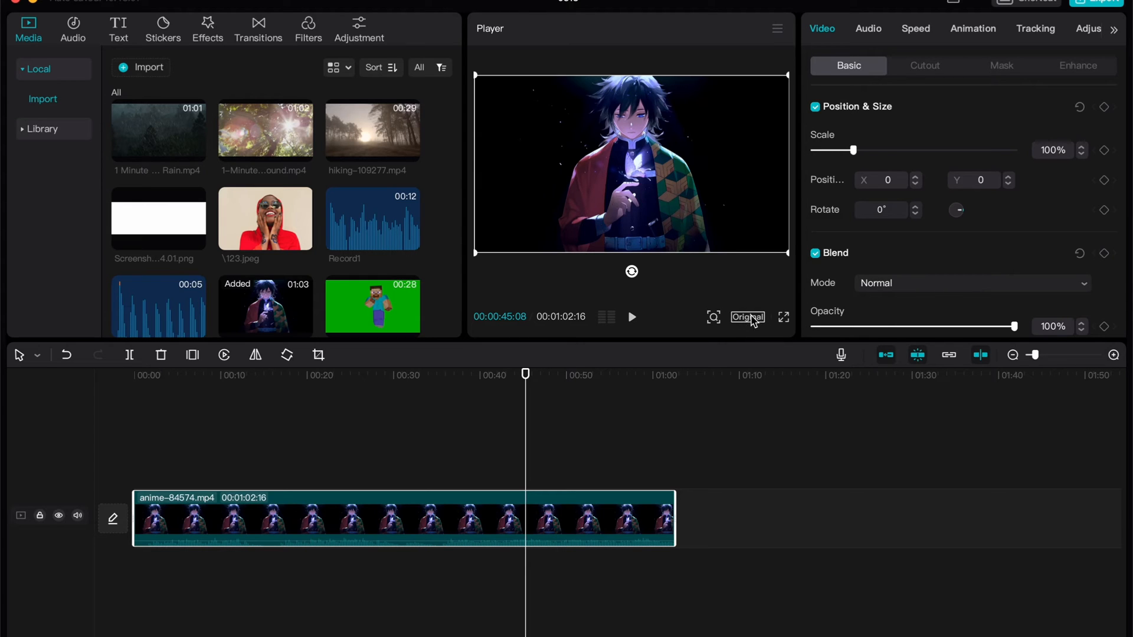
# Set the canvas ratio to 3:4, then switch it to 9:16 vertical and return to the clip start.
pyautogui.click(747, 316)
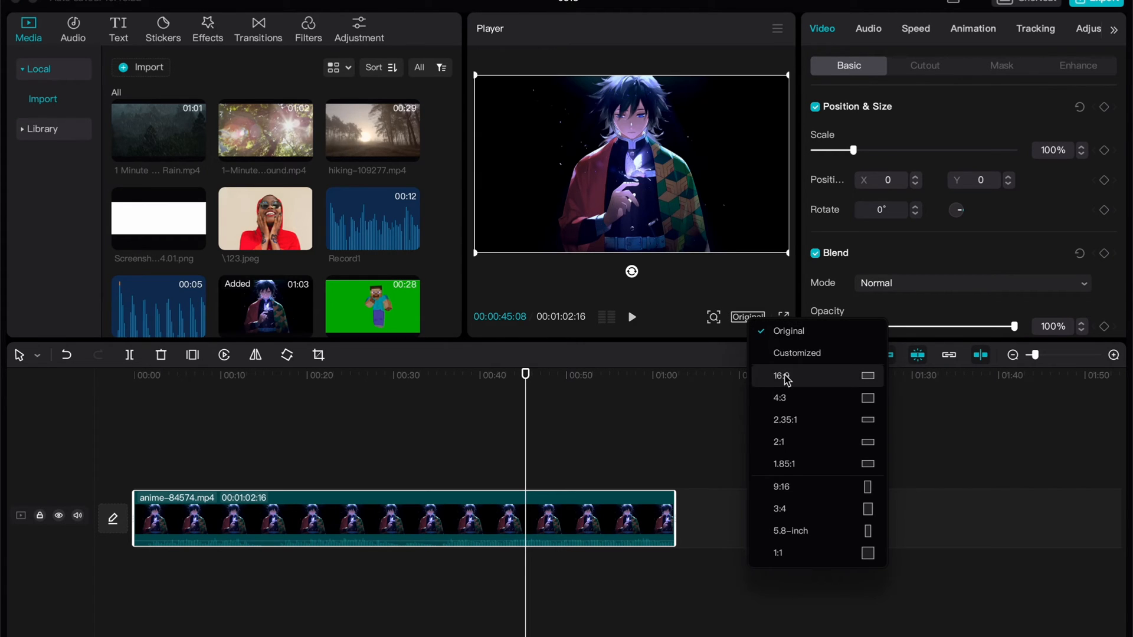
pyautogui.click(780, 509)
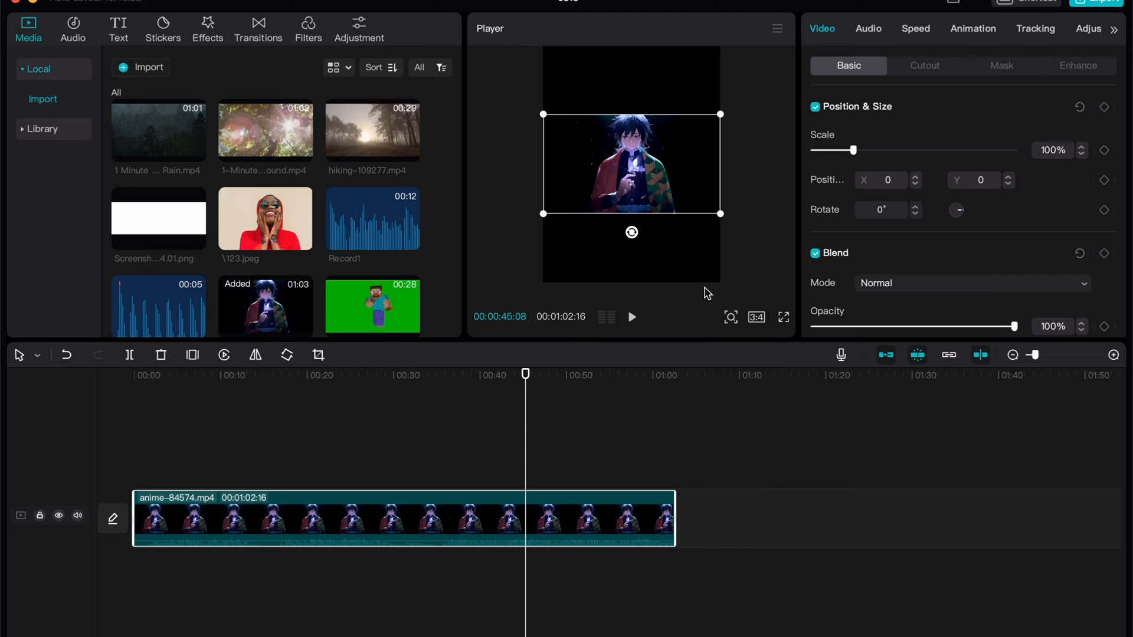
pyautogui.click(755, 317)
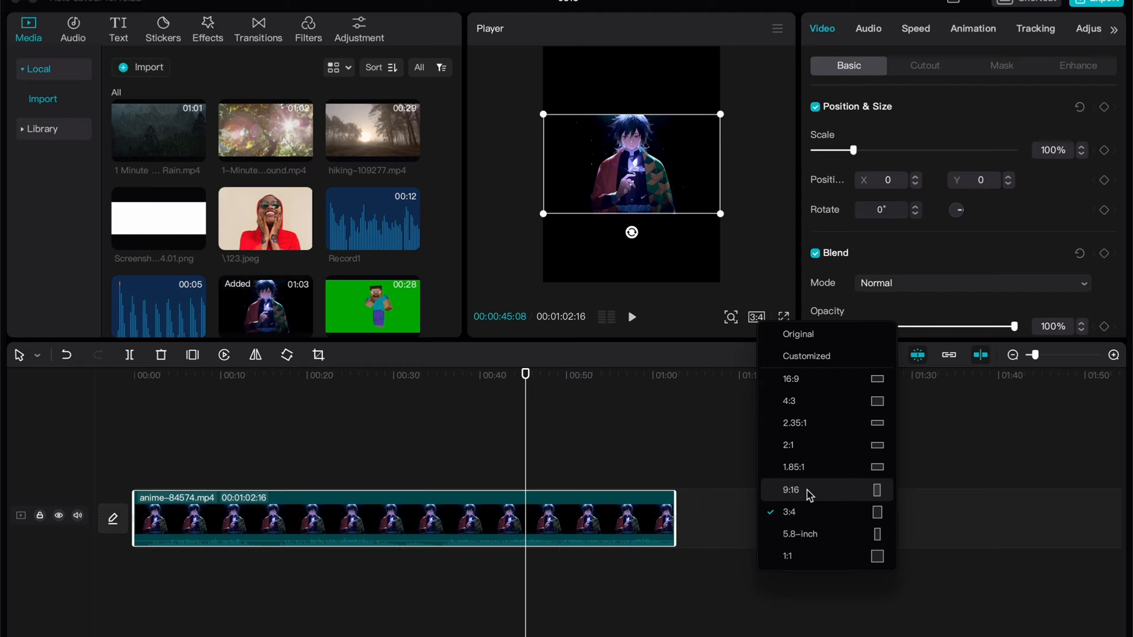
pyautogui.click(789, 489)
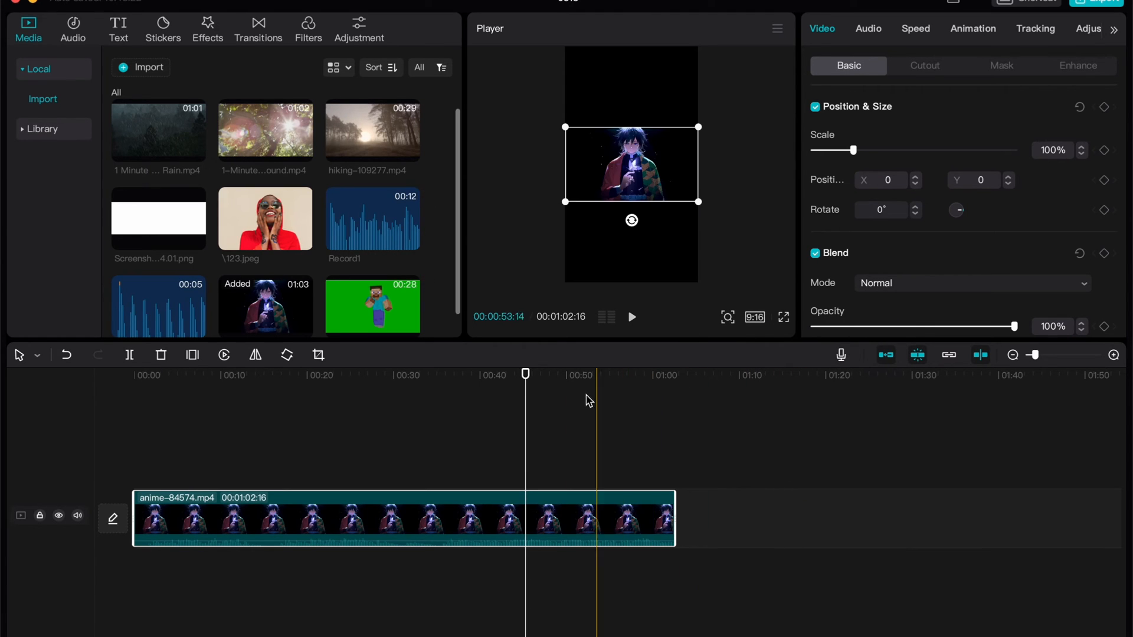
pyautogui.click(134, 374)
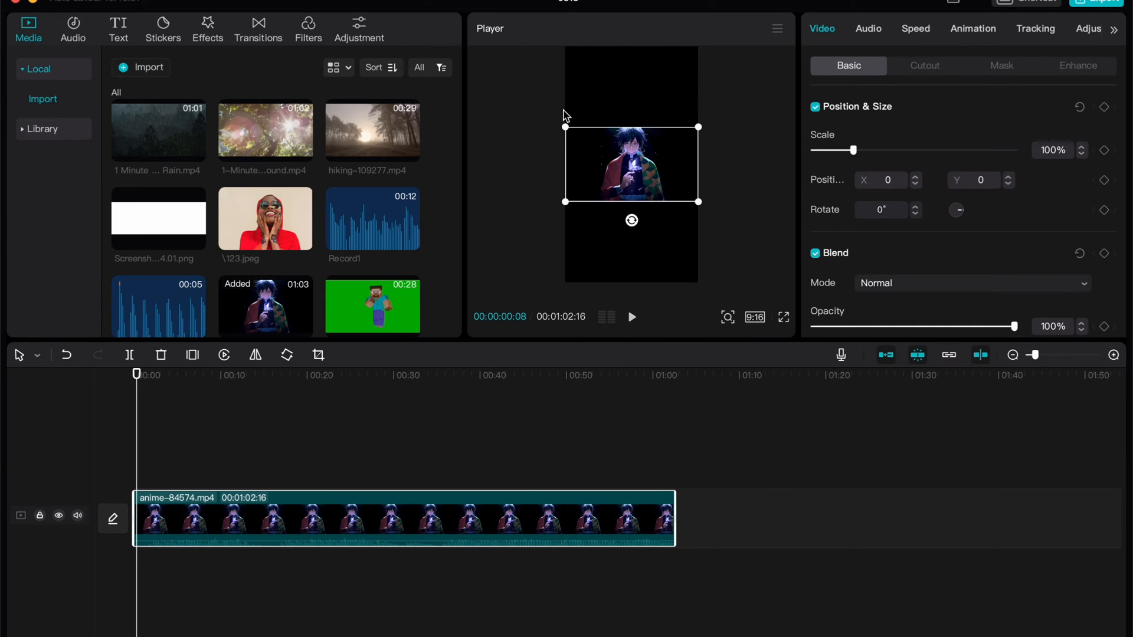
pyautogui.moveTo(698, 238)
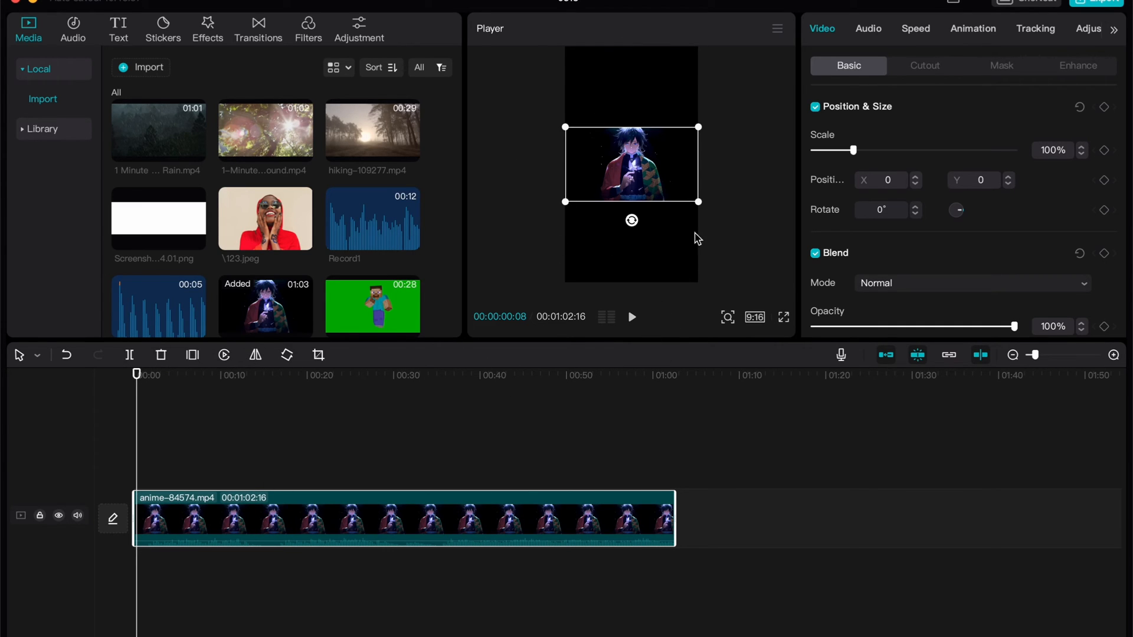
pyautogui.moveTo(697, 210)
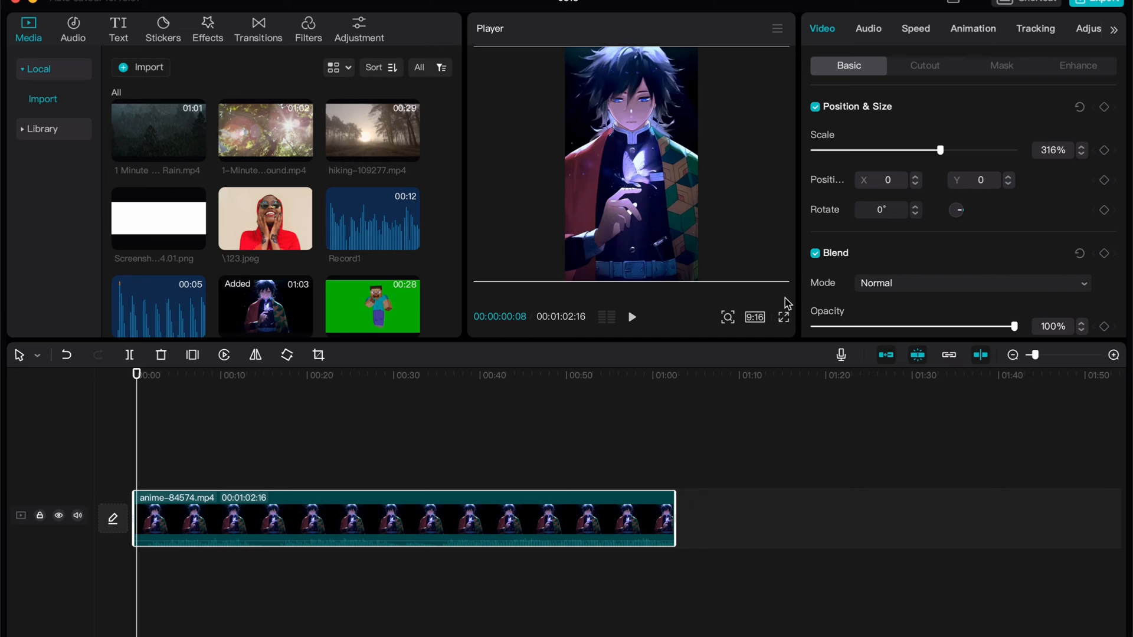
# Adjust the clip Scale through 251% and 175%, settling at about 315% to fill the frame.
pyautogui.click(630, 316)
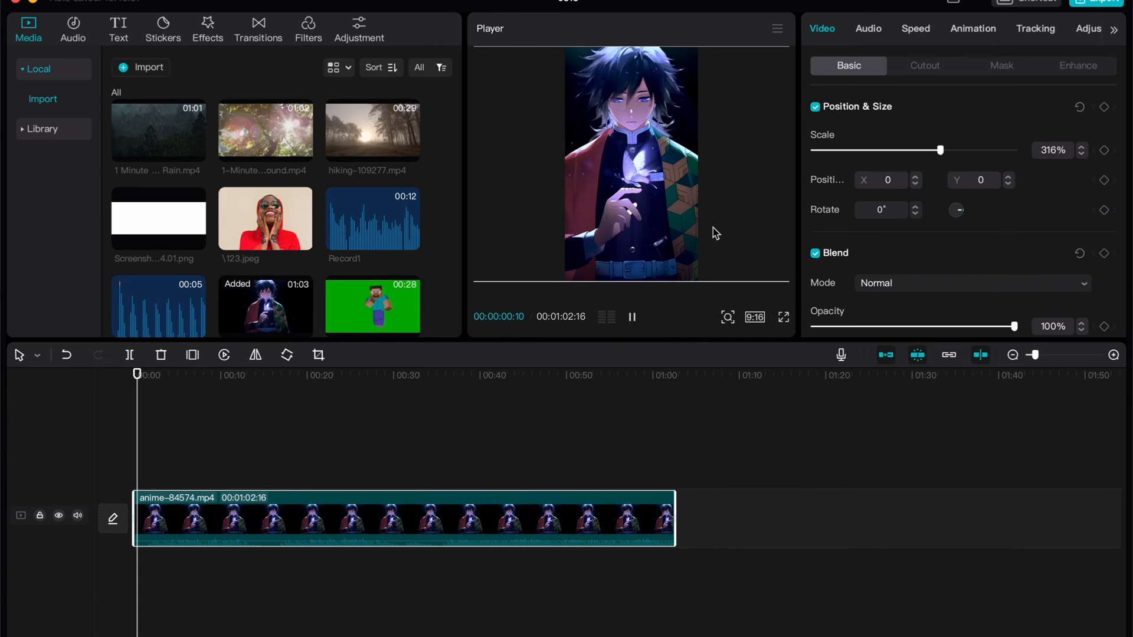
pyautogui.moveTo(940, 150); pyautogui.dragTo(915, 153)
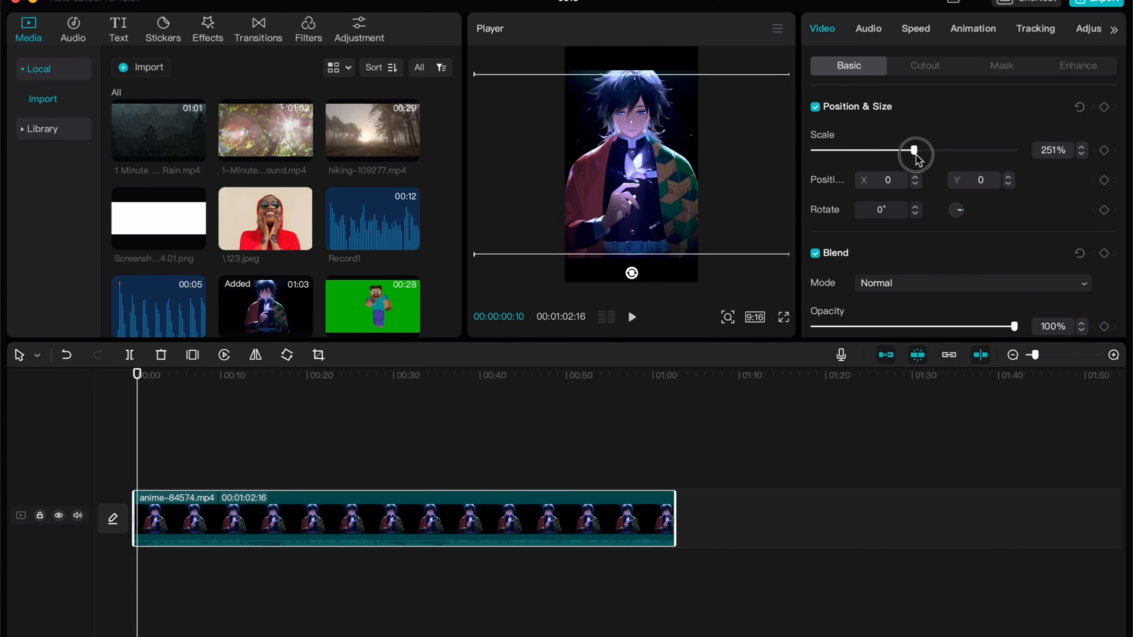
pyautogui.moveTo(916, 150); pyautogui.dragTo(881, 150)
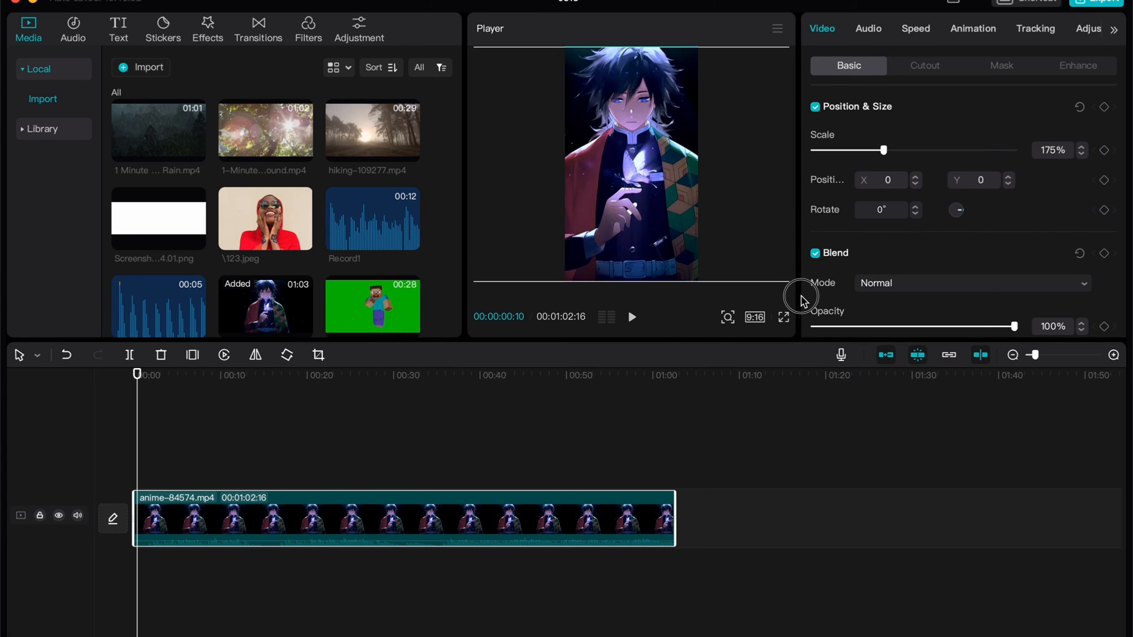
pyautogui.moveTo(882, 149); pyautogui.dragTo(939, 150)
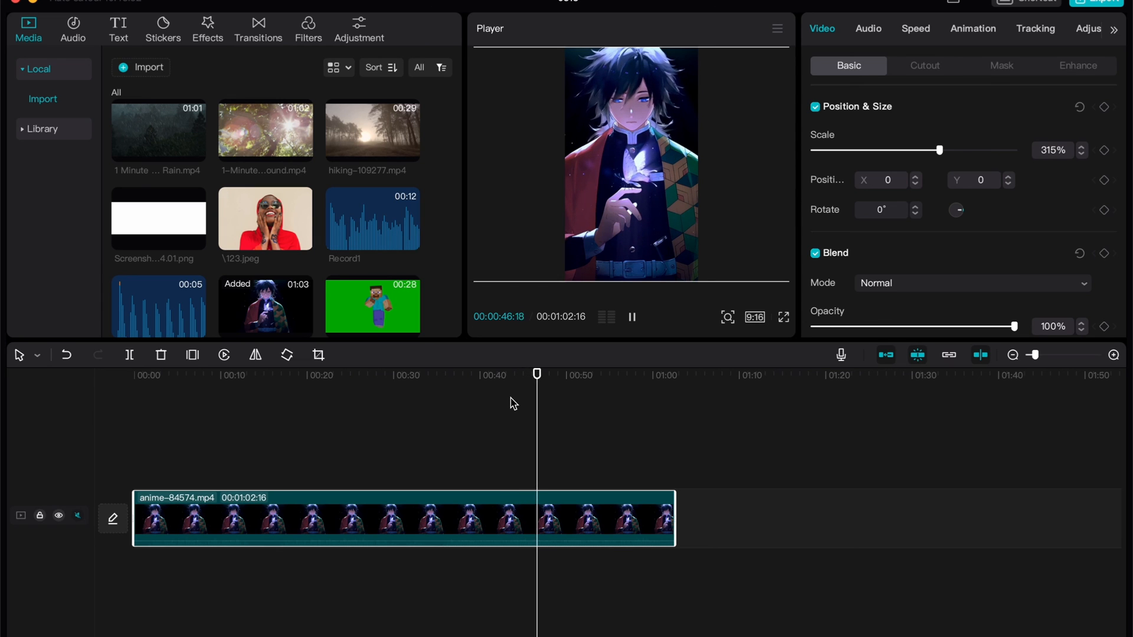
pyautogui.click(631, 316)
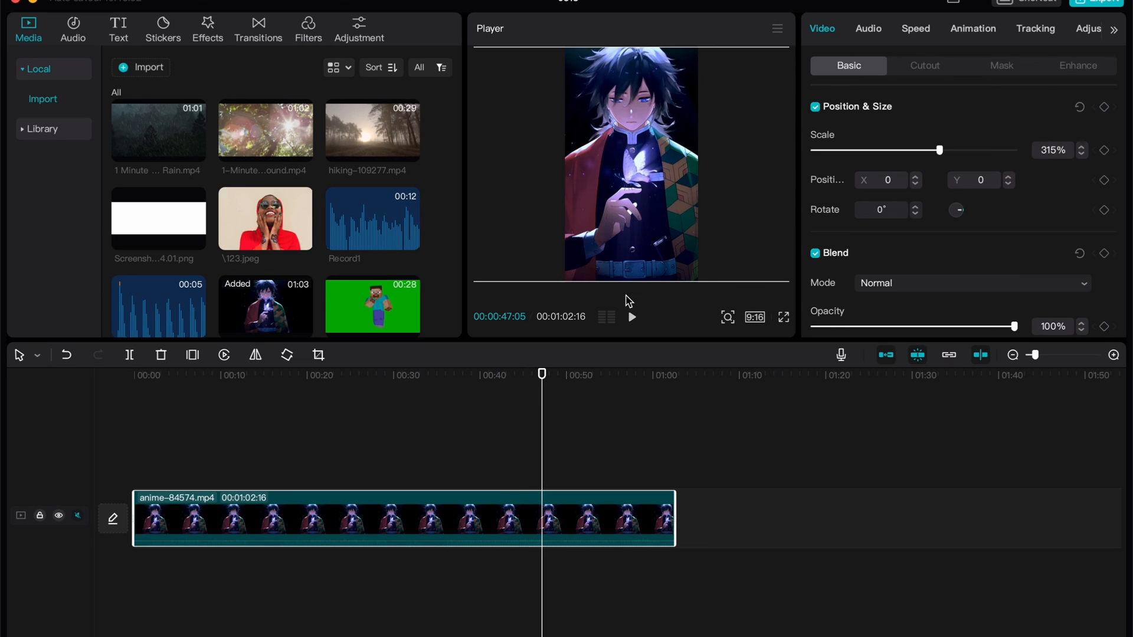